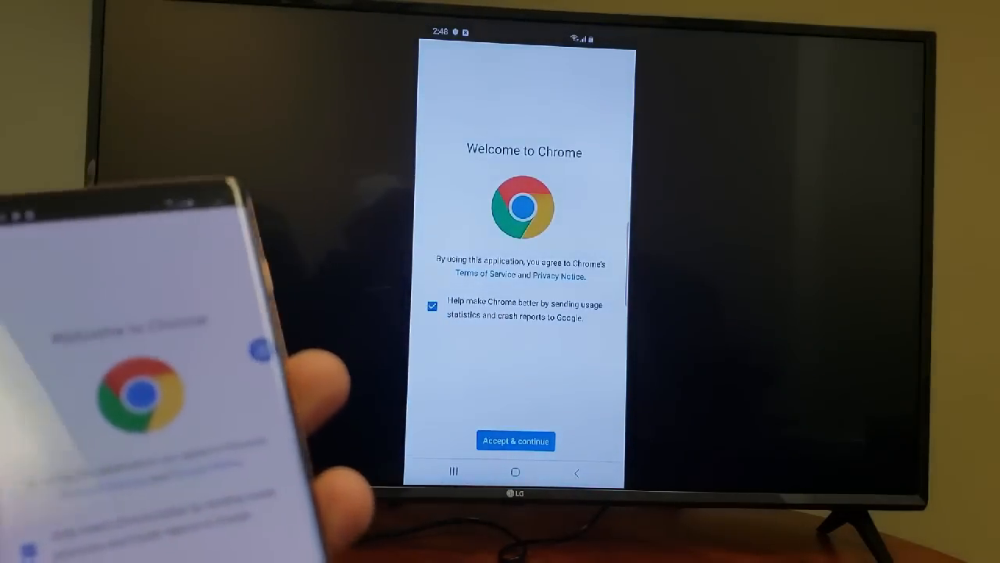
Accept Chrome's welcome terms with 'Accept & continue' to load the Google homepage
{"action": "left_click", "coordinate": [516, 441]}
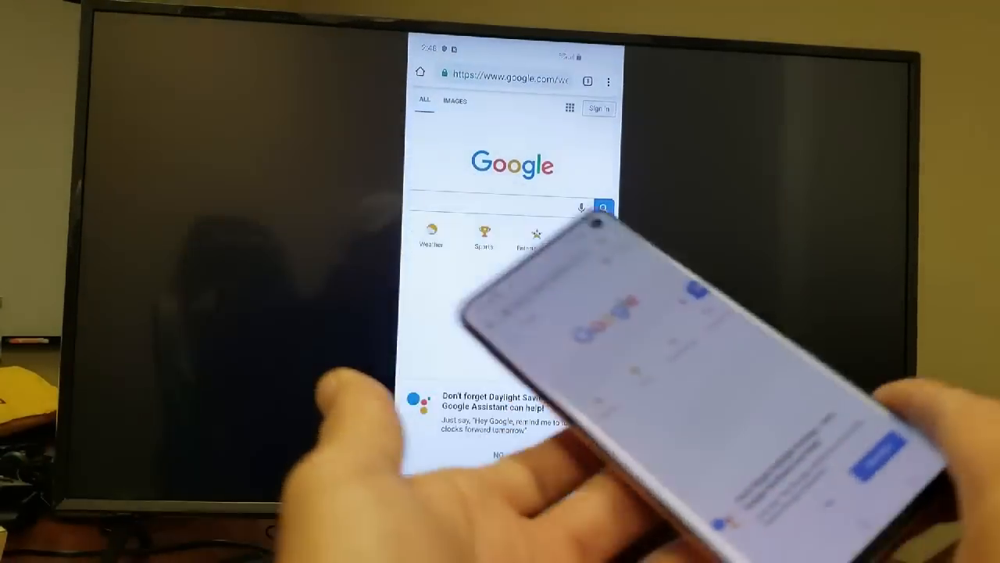